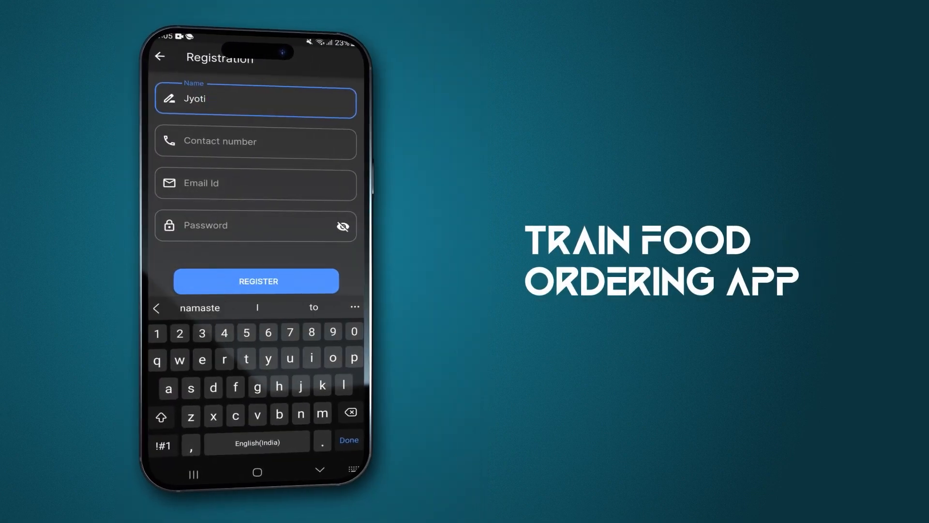
- Enter the name 'Desi' in the registration form's Name field
text(Desi)
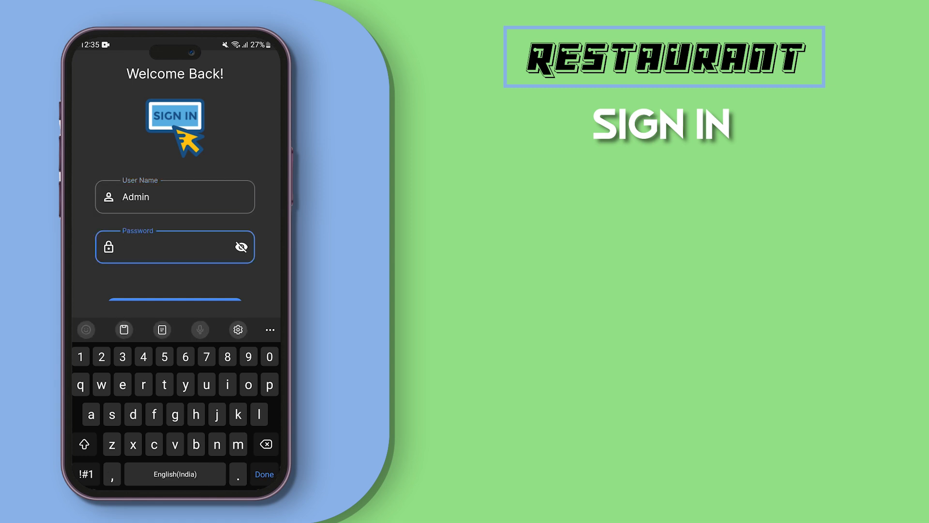
- Sign in to the restaurant account as Admin to reach the food list home page
click(175, 116)
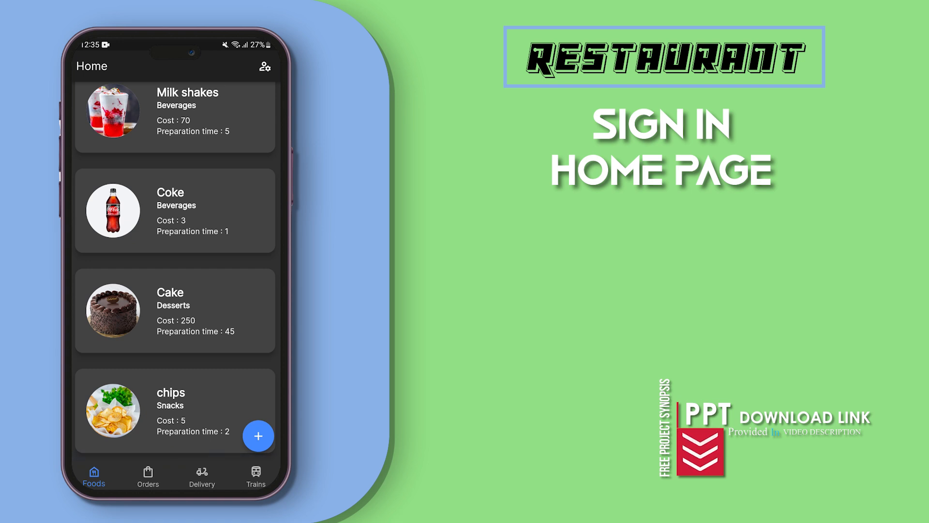
- Create a Sides item 'Nuggets' costing 390, 10 minutes preparation, with the nuggets photo from the library
click(258, 437)
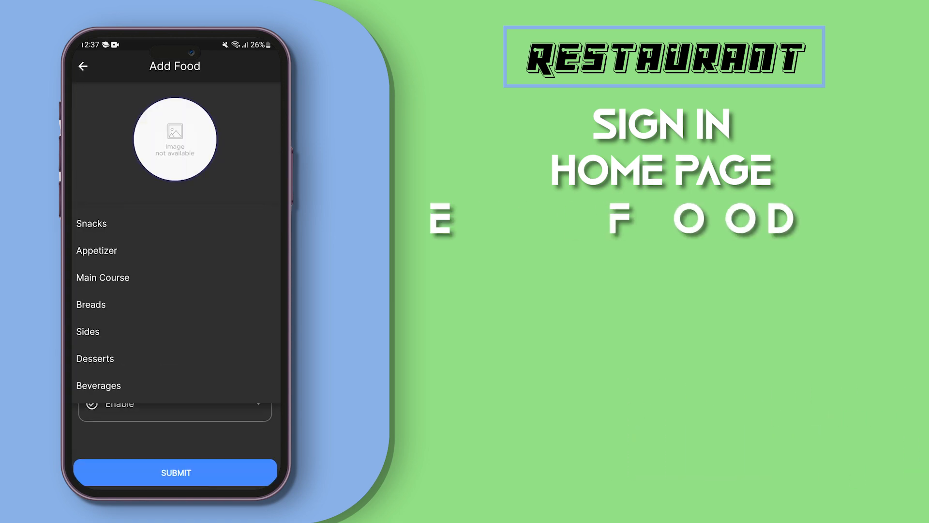
click(175, 240)
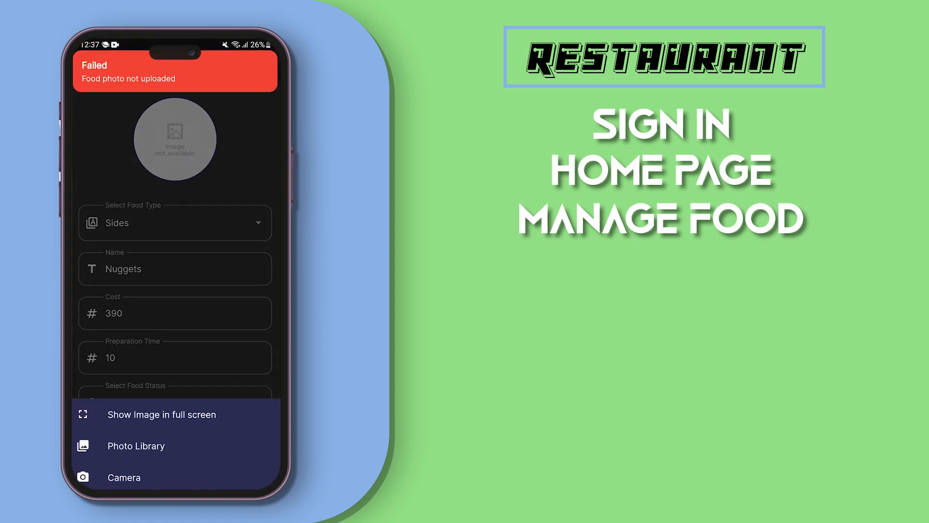
click(136, 446)
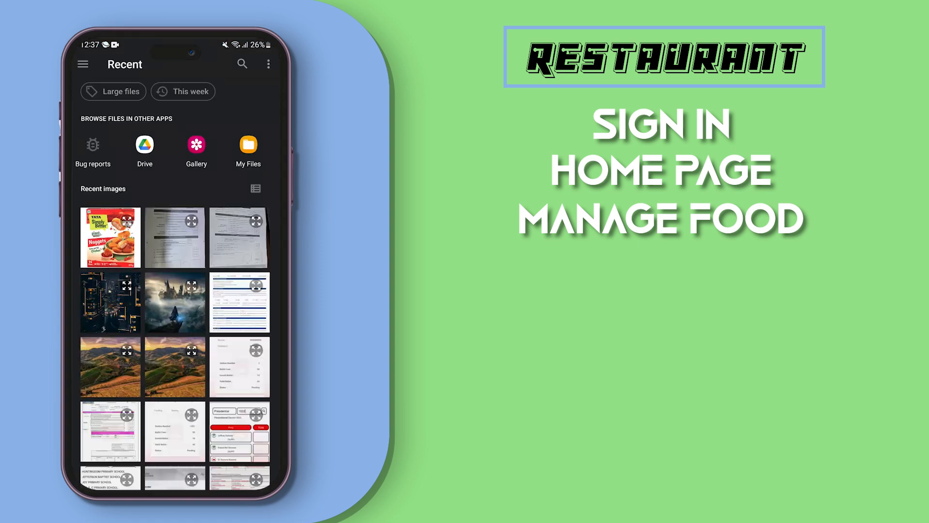
click(110, 236)
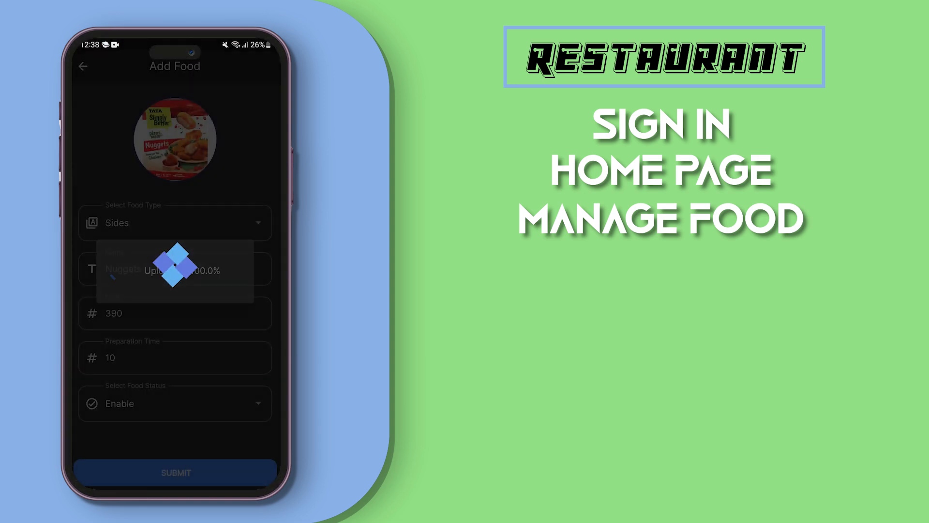
click(175, 472)
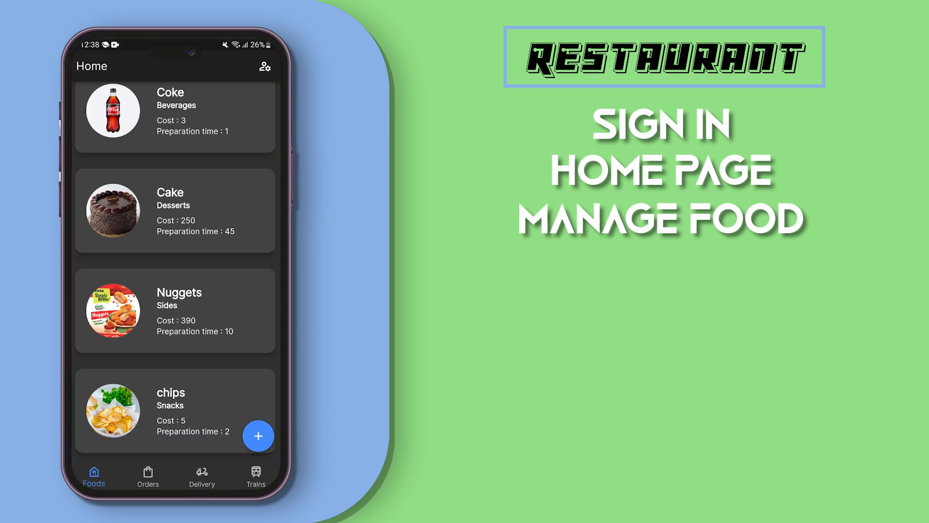
click(113, 311)
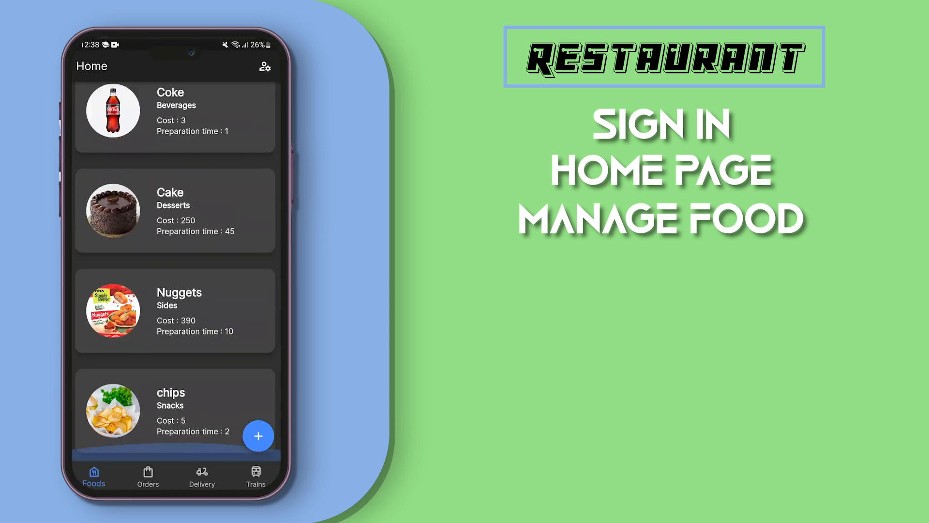
- Review the restaurant's Pending, Today and All order tabs, finishing on All
click(147, 474)
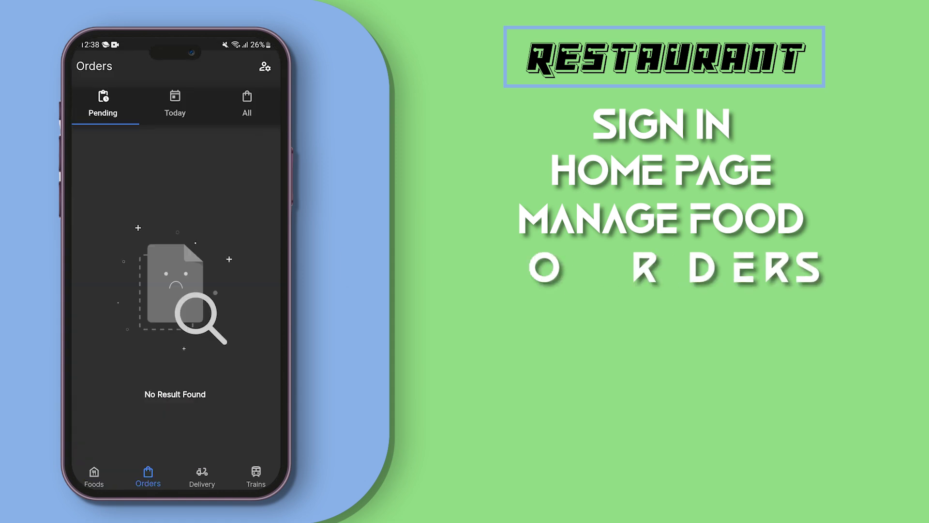
click(175, 104)
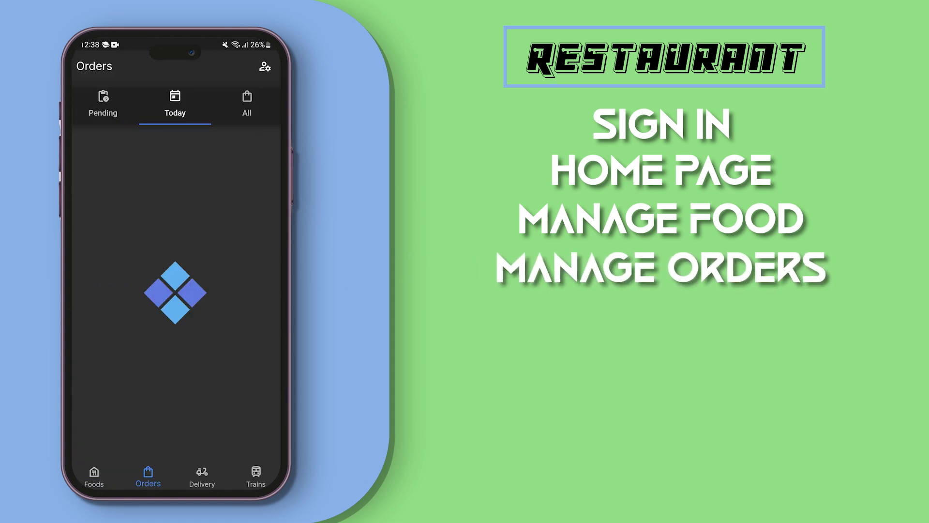
click(247, 101)
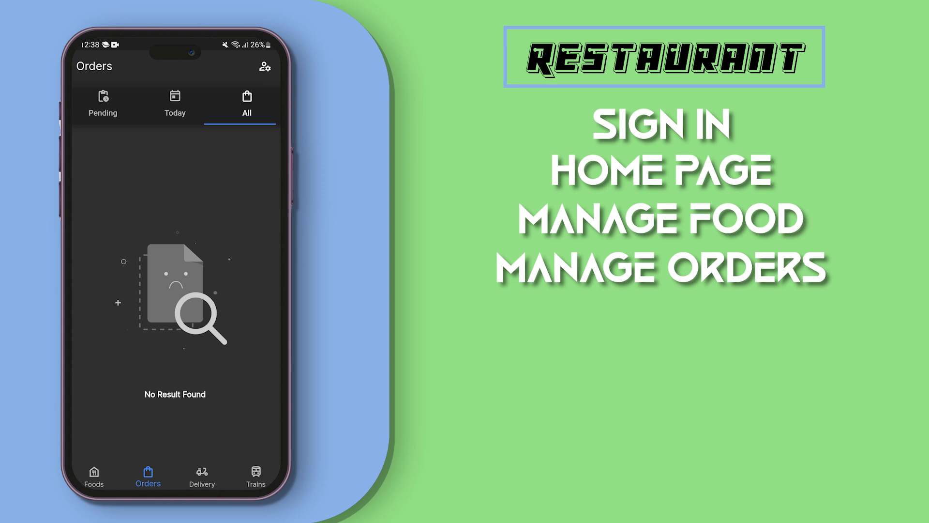
click(103, 103)
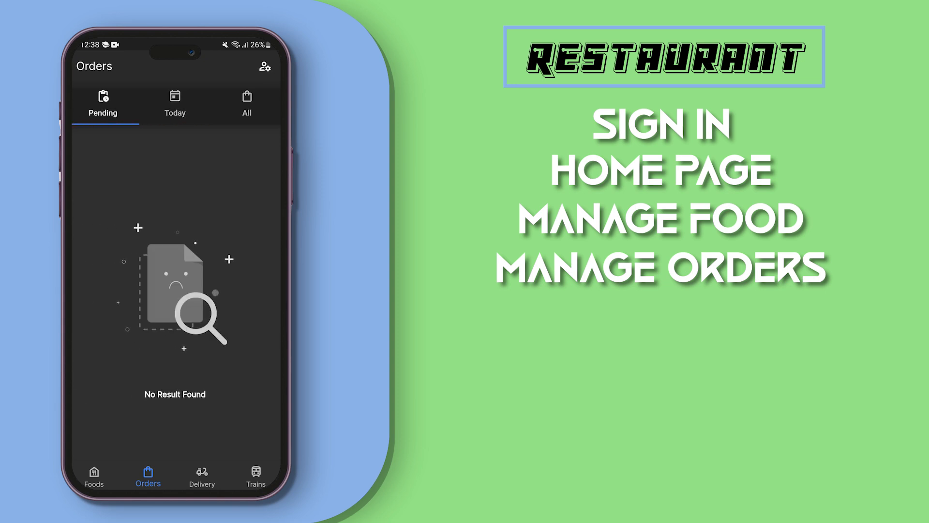
click(175, 105)
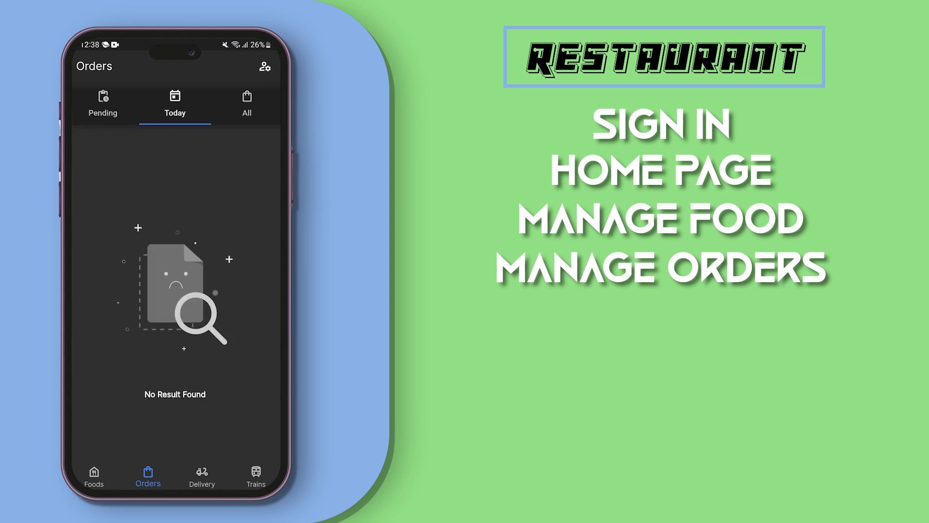
click(247, 103)
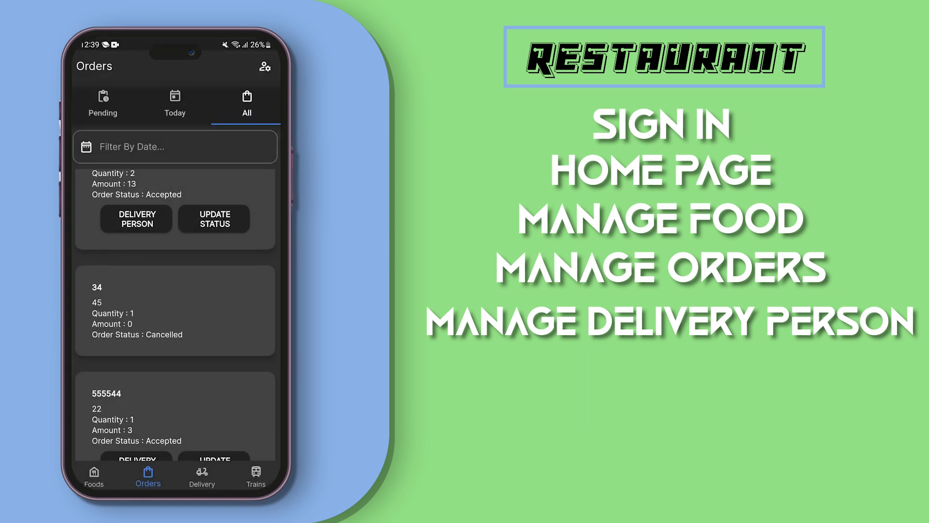
click(201, 474)
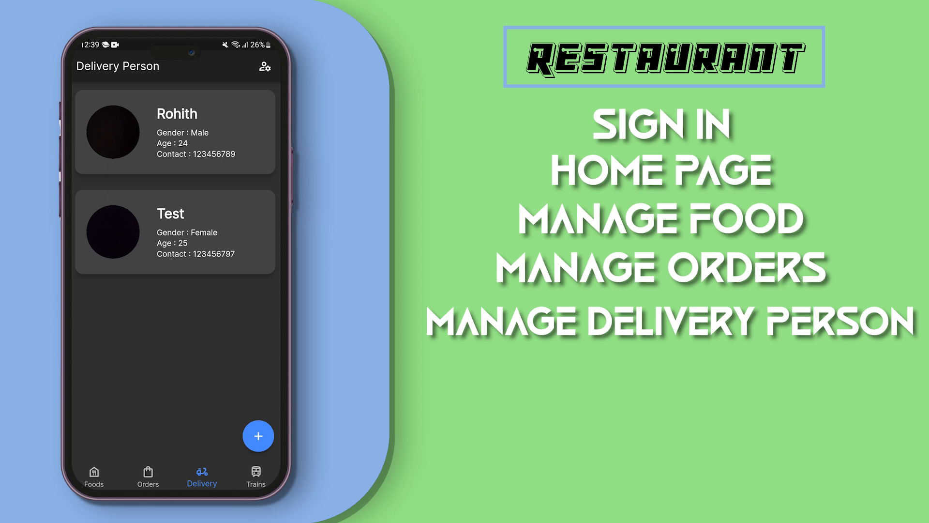
click(175, 231)
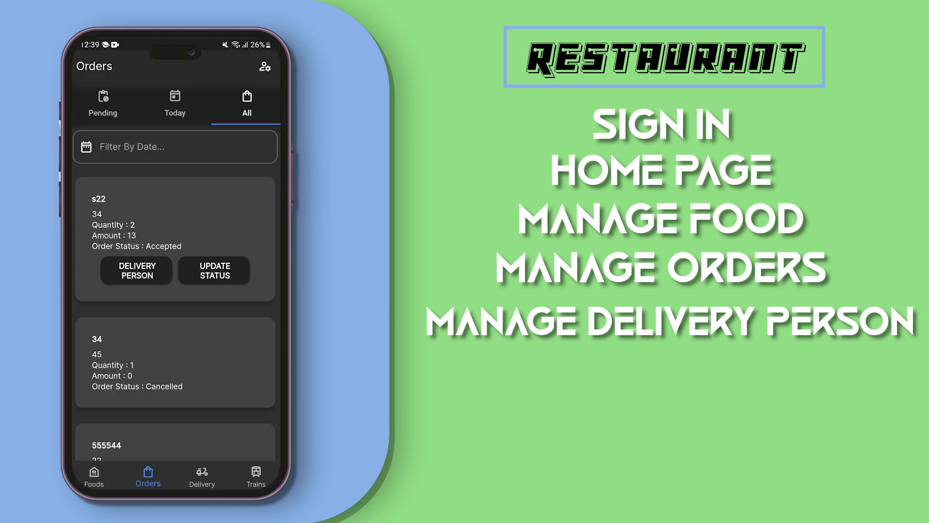
click(136, 270)
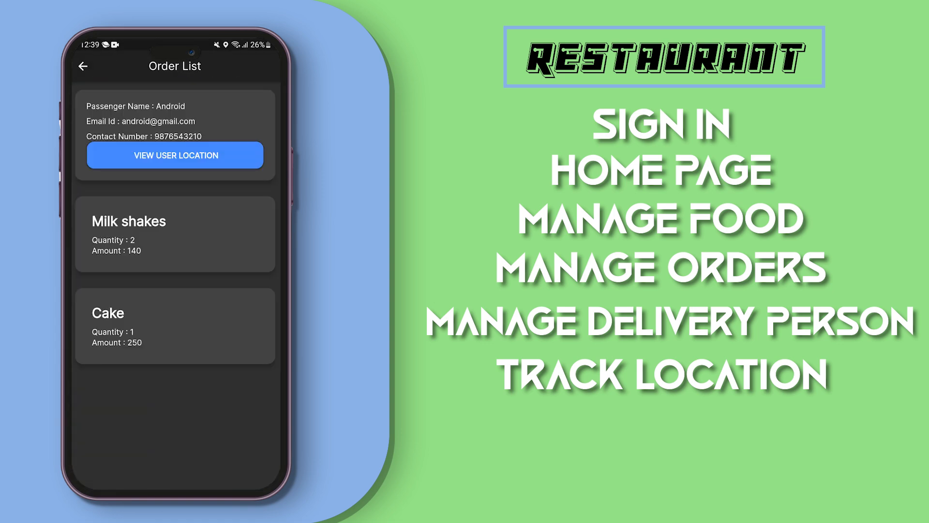
click(175, 155)
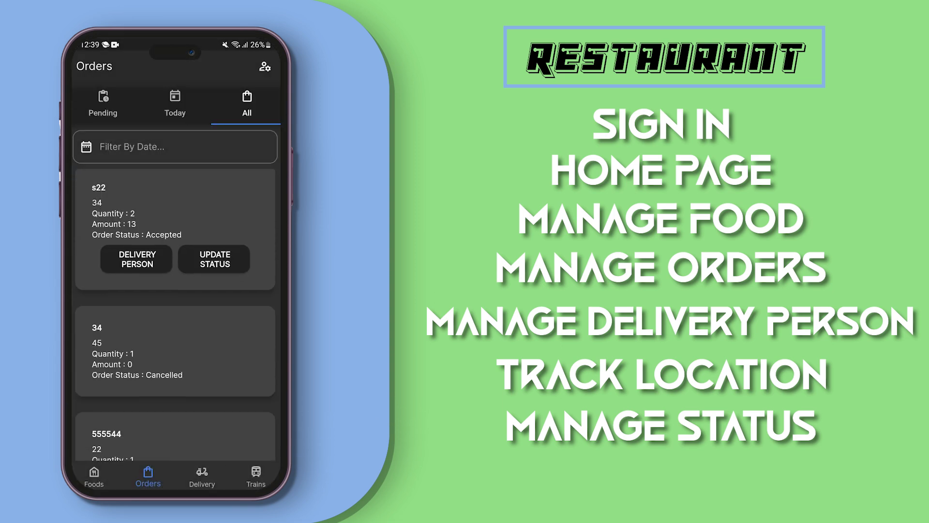
- Start a new train stop with the 17th as its date and 14:41 as departure time
click(256, 476)
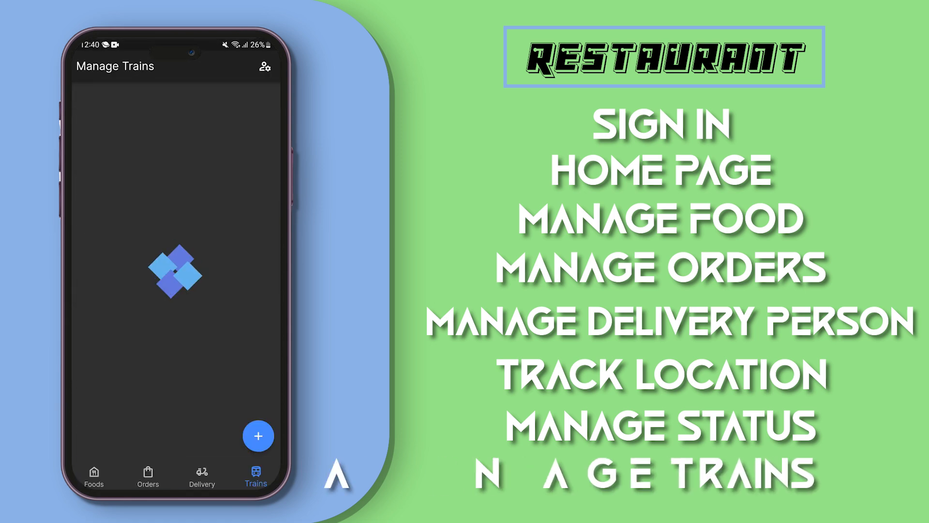
click(257, 436)
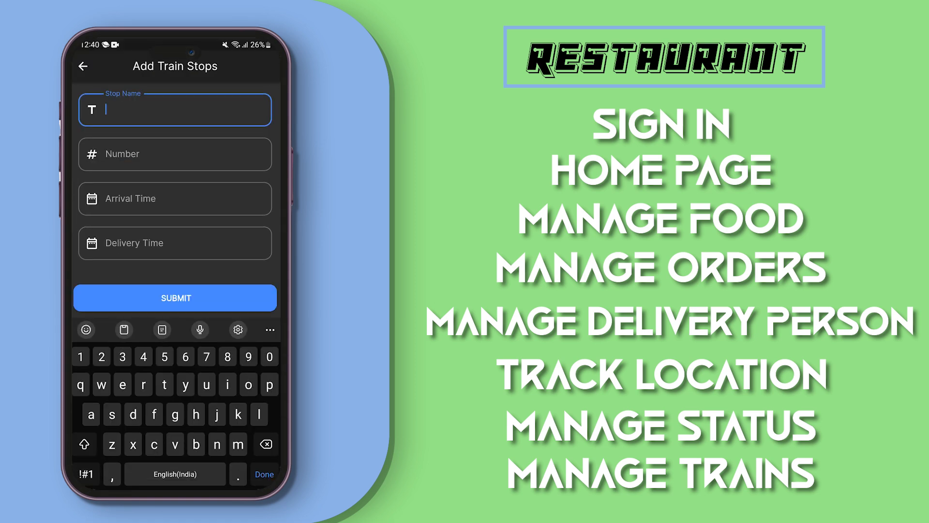
click(174, 197)
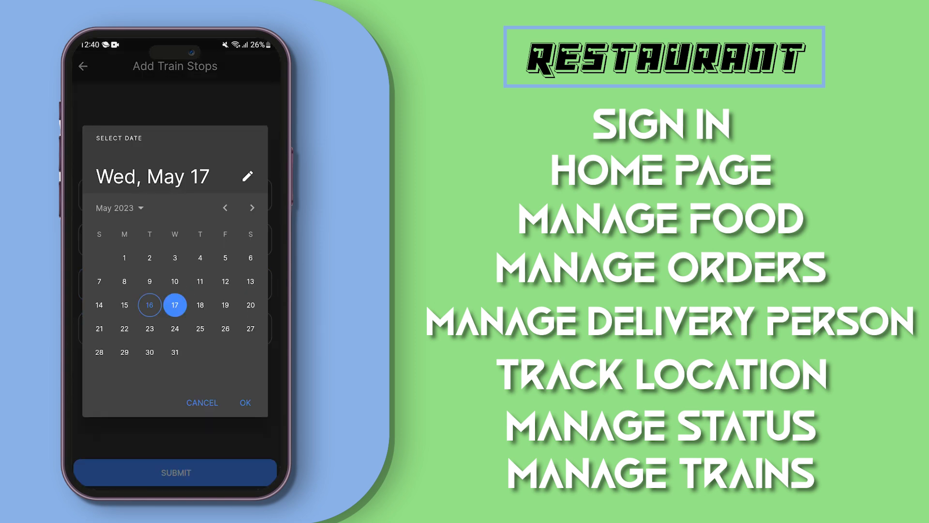
click(245, 402)
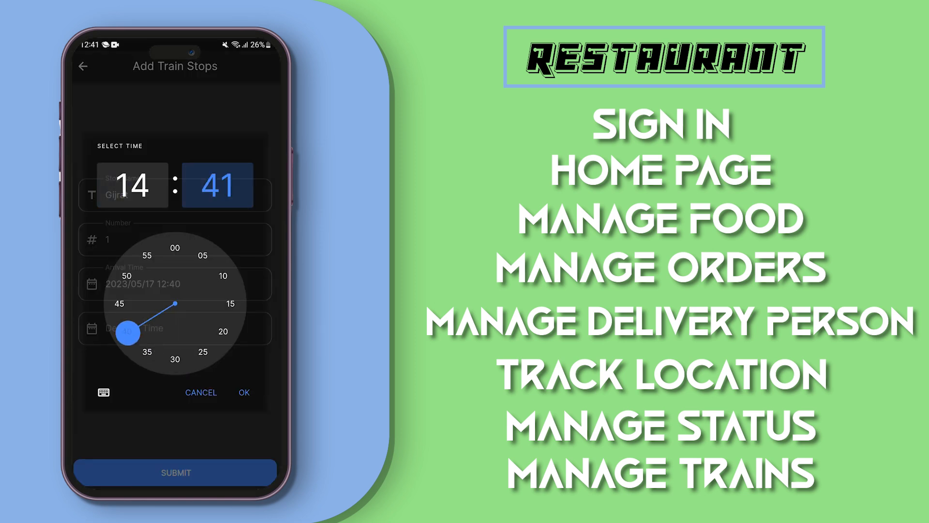
click(243, 392)
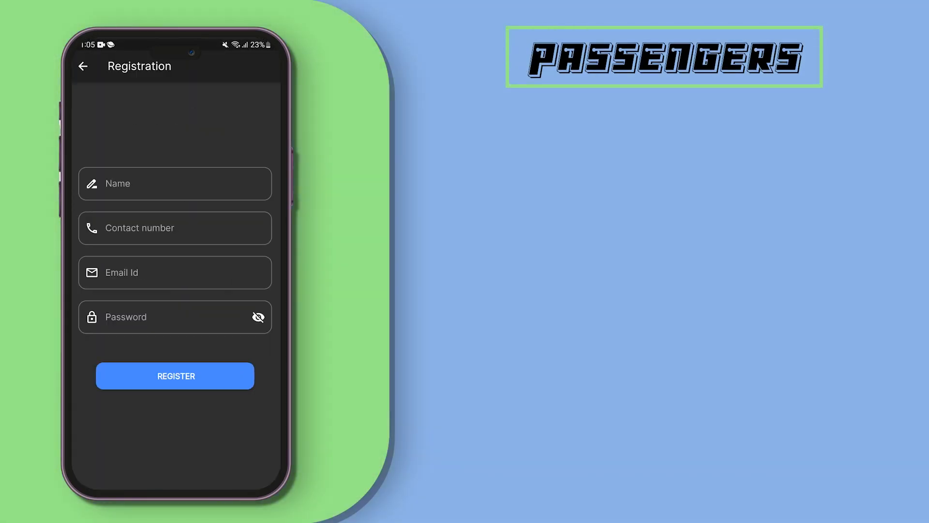
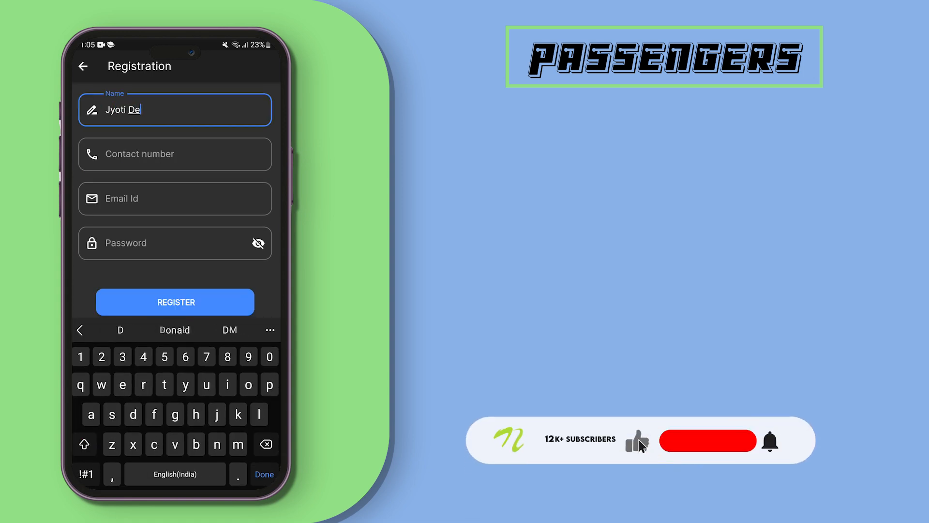
- Register passenger 'Jyo' with contact, email and password, then sign in with those credentials
click(175, 154)
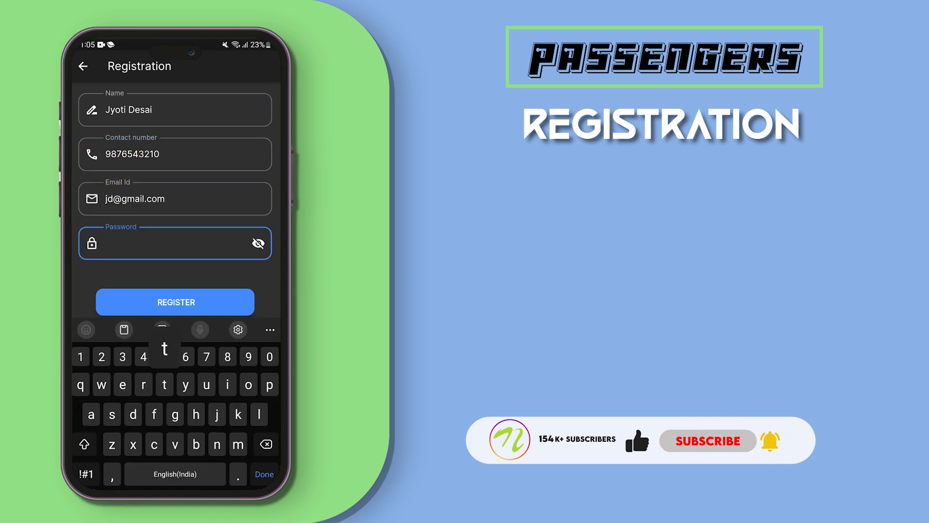
click(175, 302)
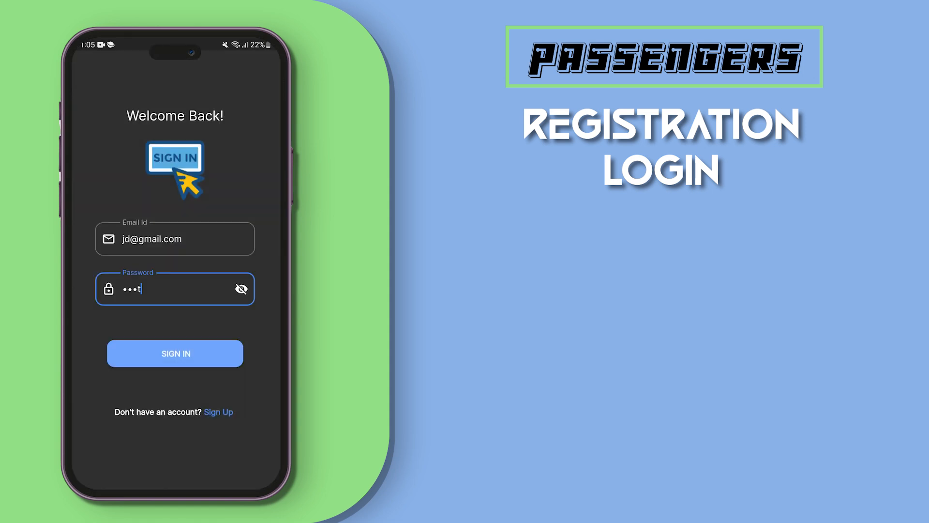
click(176, 353)
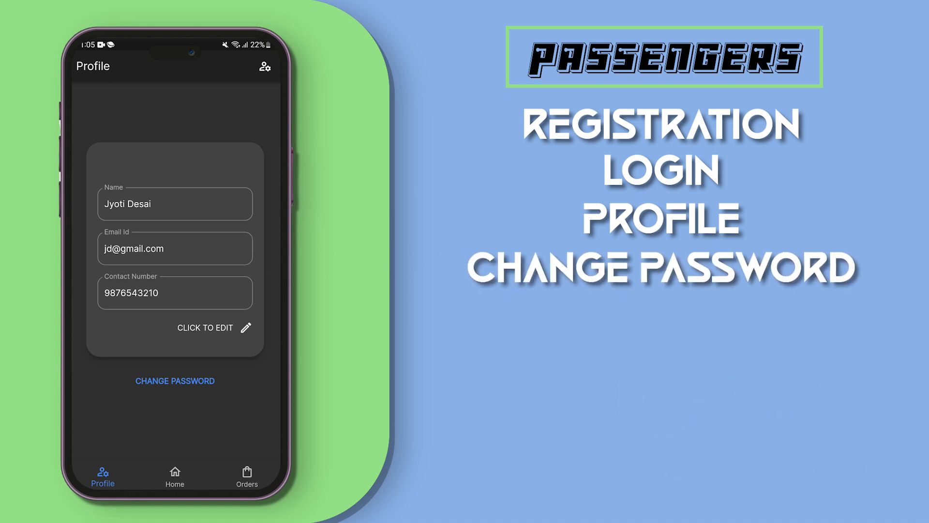
- View the change-password form, return to the profile, then go to the home food list
click(174, 381)
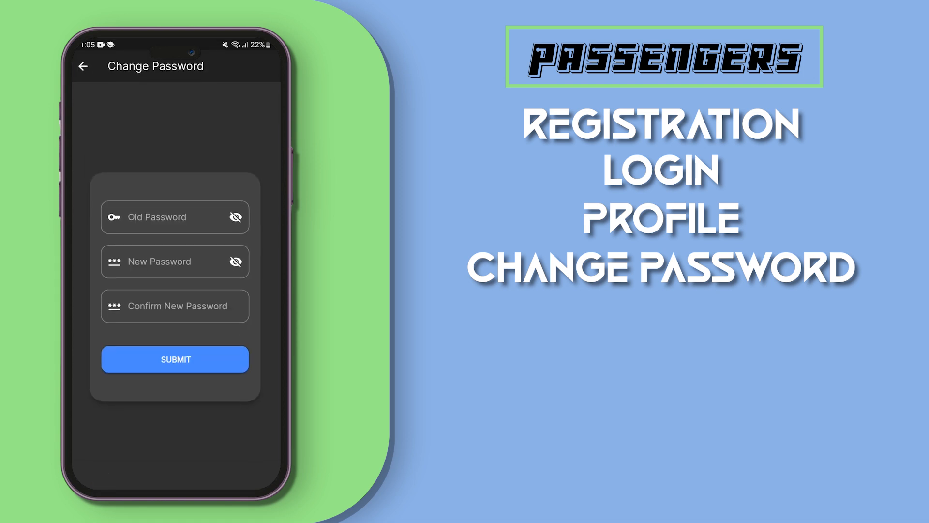
click(84, 66)
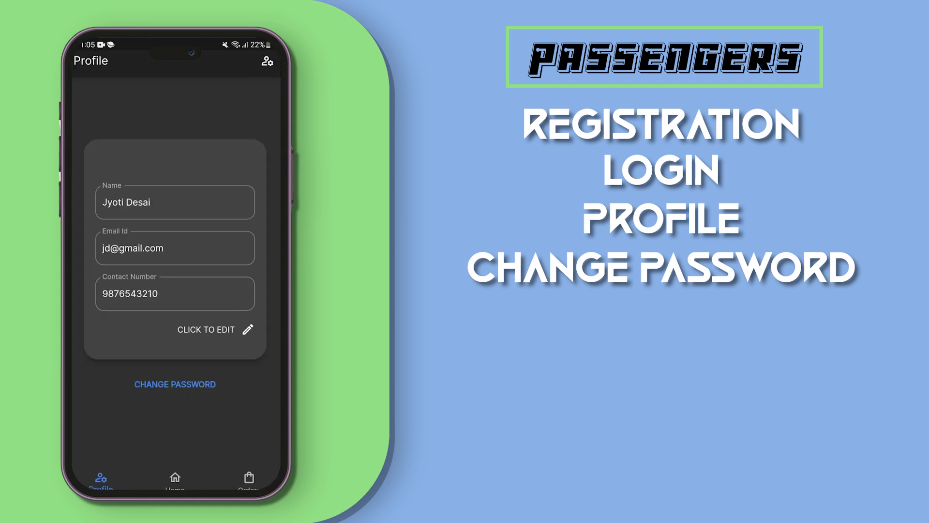
click(174, 476)
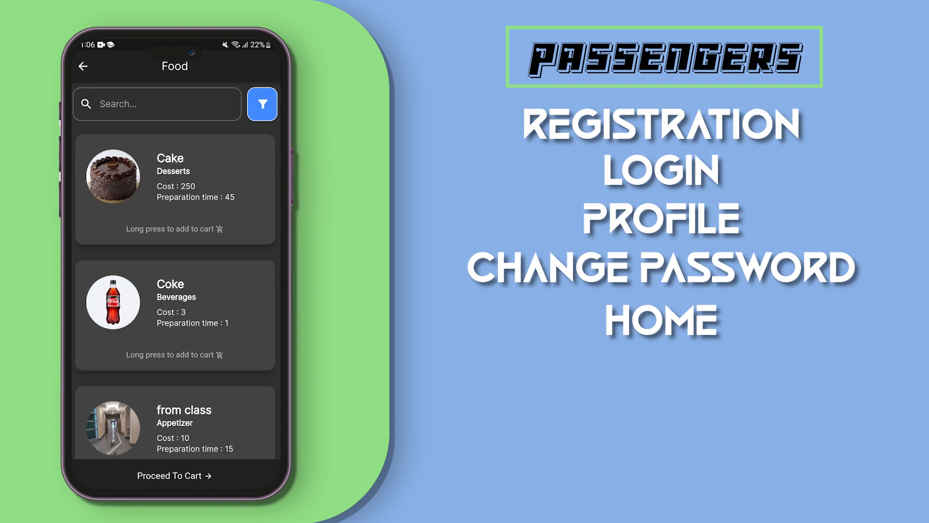
- Search the menu for 'cok', add food to the cart and place the order with card checkout
text(cok)
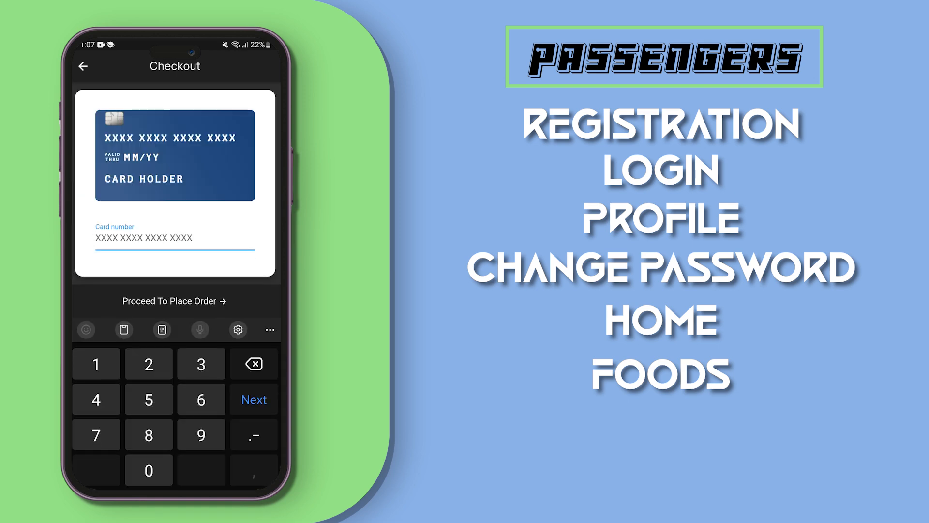
click(173, 301)
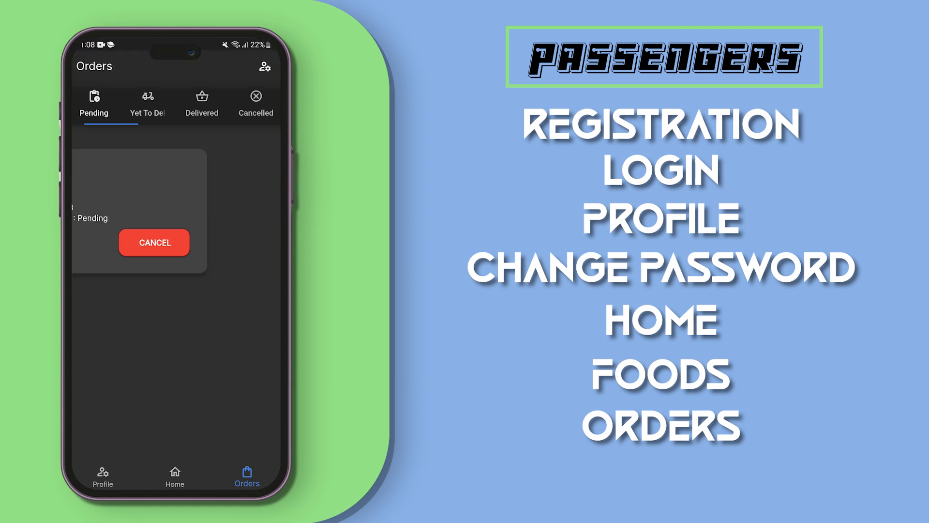
- Check the Yet To Deliver tab and another order category, finding no pending deliveries
click(147, 104)
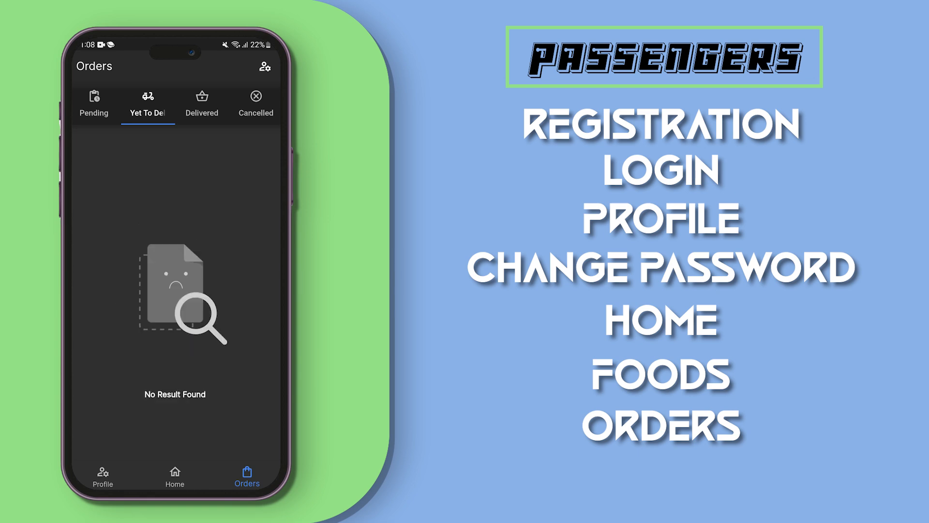
click(93, 102)
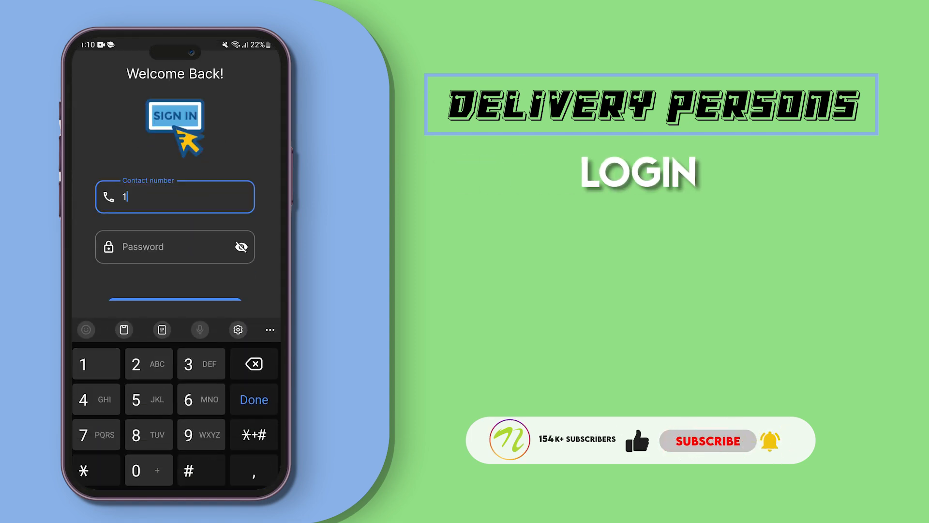
- Sign in as delivery person with contact 23456 and confirm the location permission
text(23456)
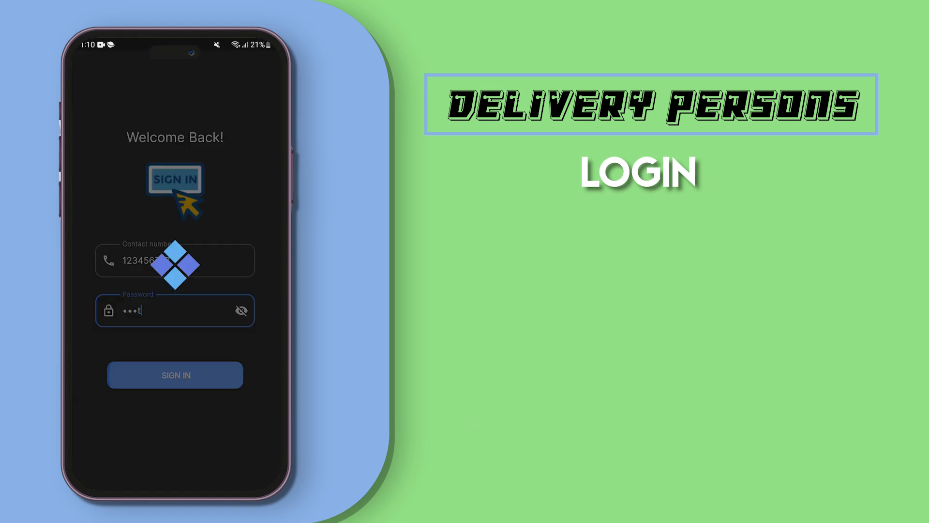
click(175, 374)
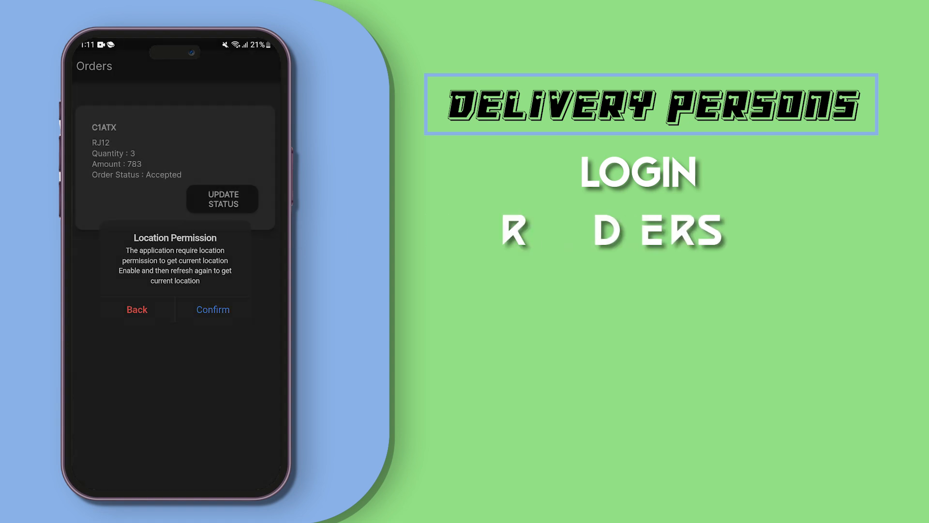
click(212, 310)
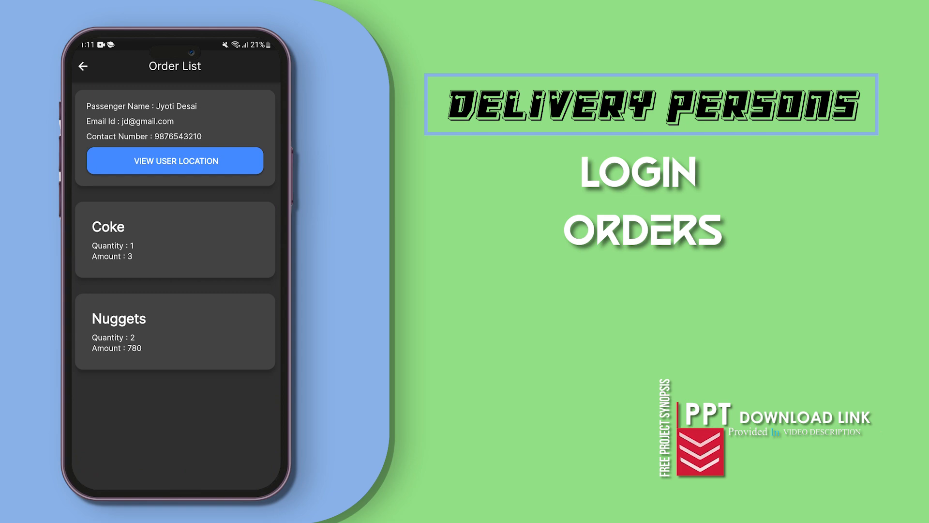
- View the passenger's map location, then set a new status for the accepted order
click(174, 160)
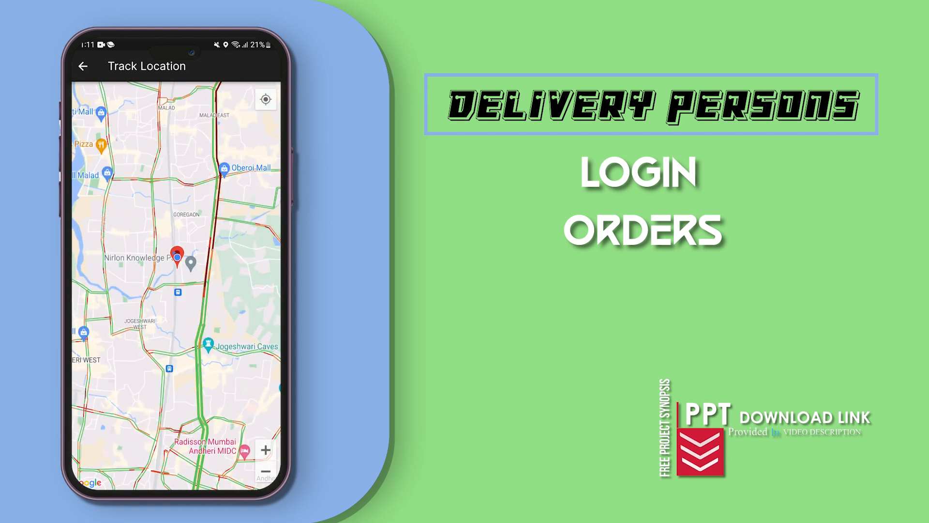
click(83, 66)
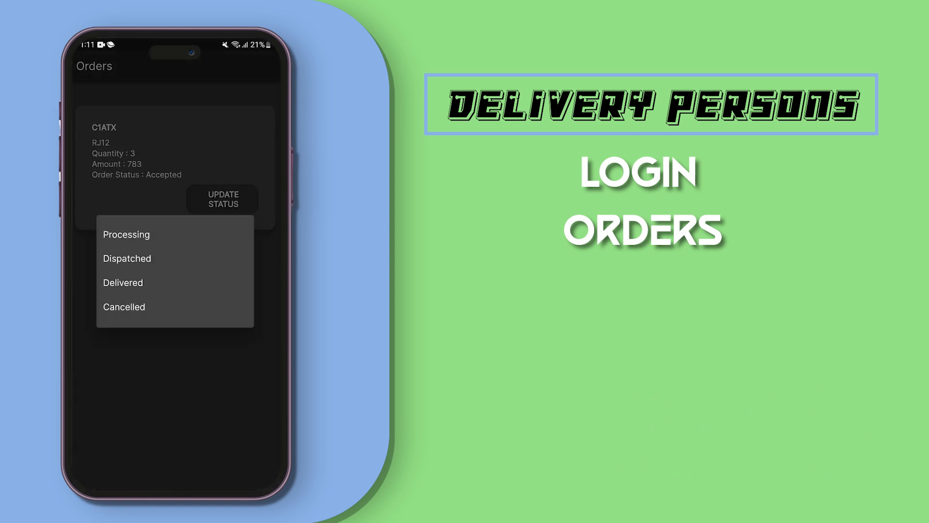
click(126, 282)
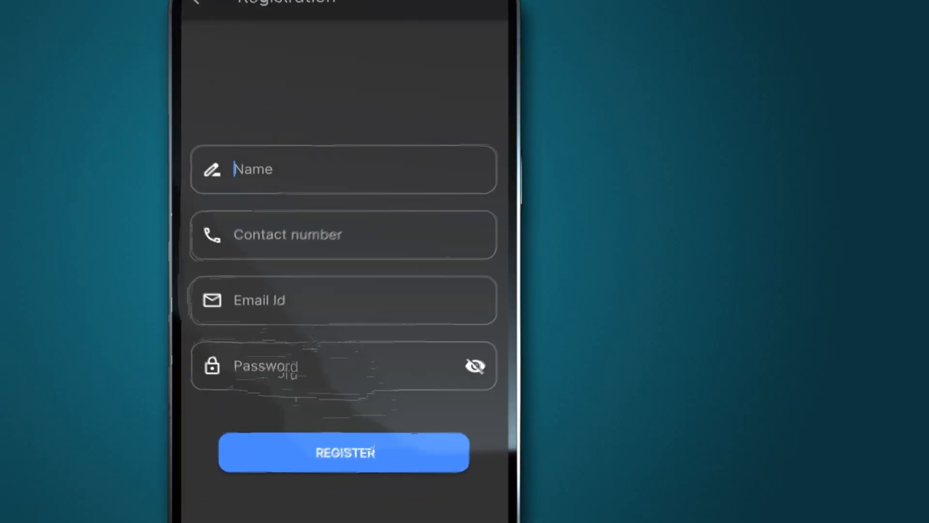
- Focus the Name field on the registration form so the keyboard comes up for typing
click(343, 169)
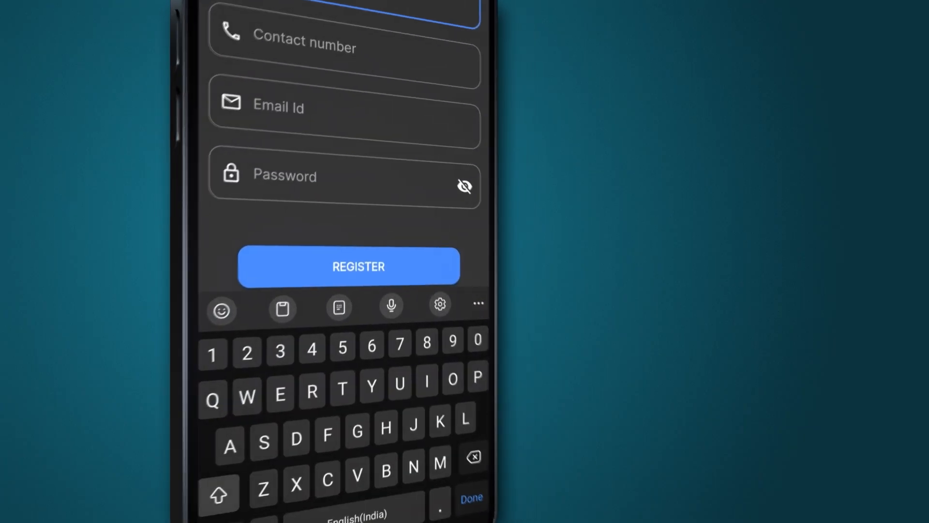